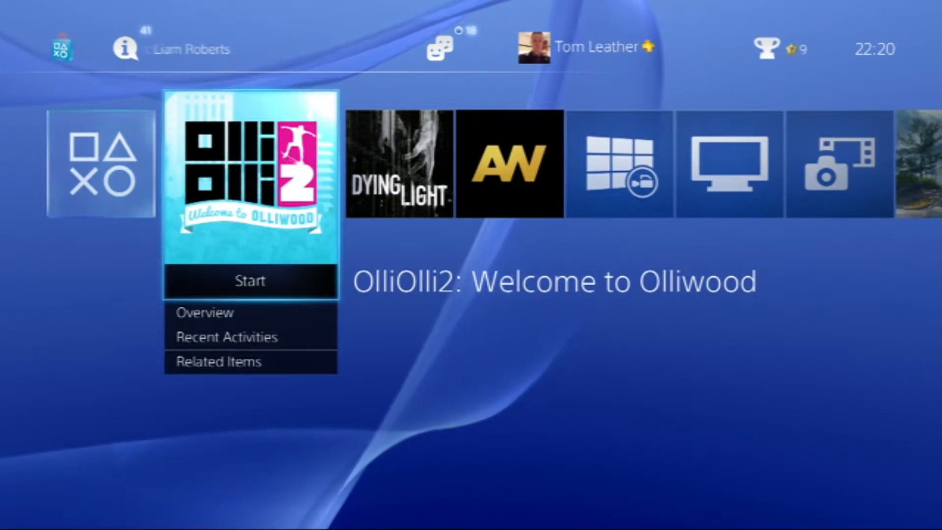
- Browse the home screen content bar rightward all the way to the Library at its end
scroll("right", 3)
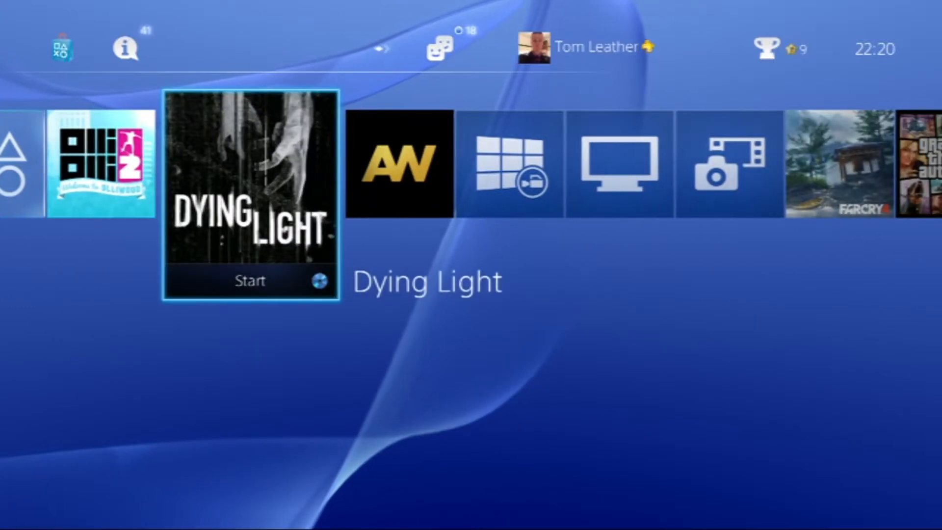
scroll("left", 3)
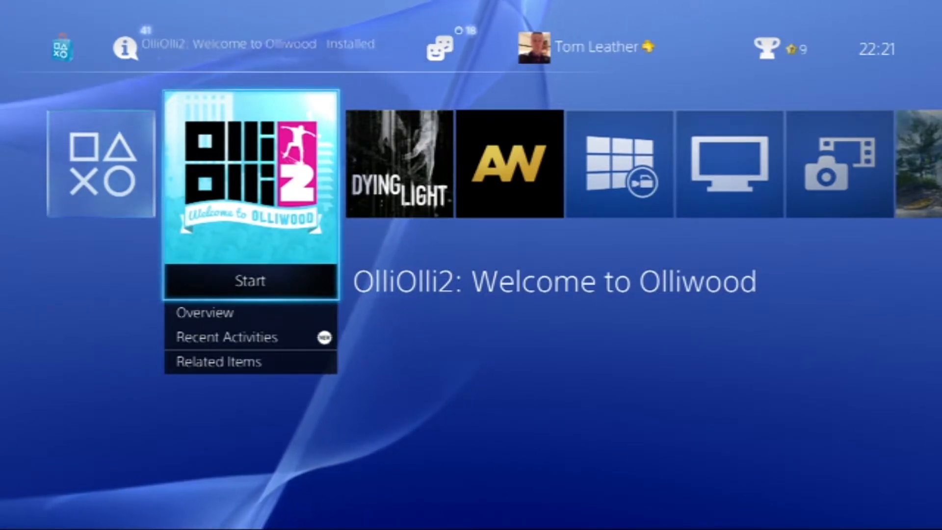
scroll("right", 3)
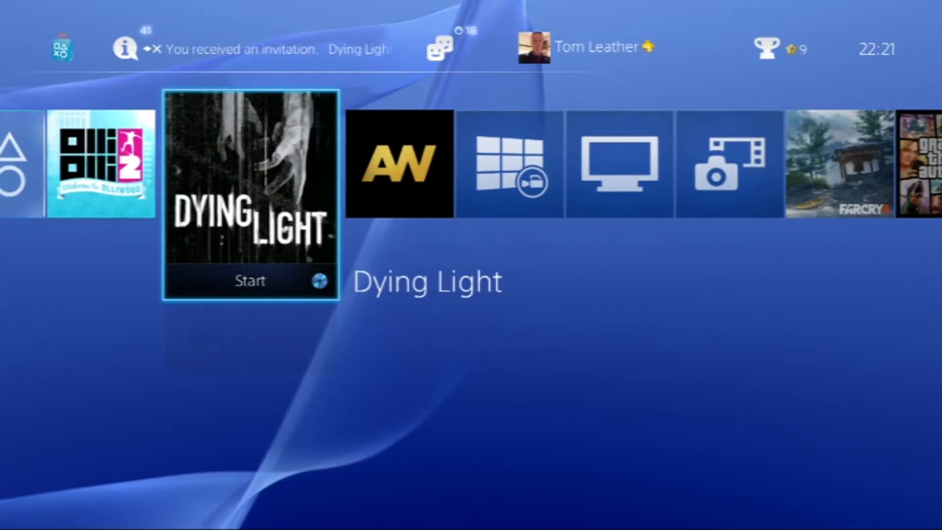
scroll("right", 3)
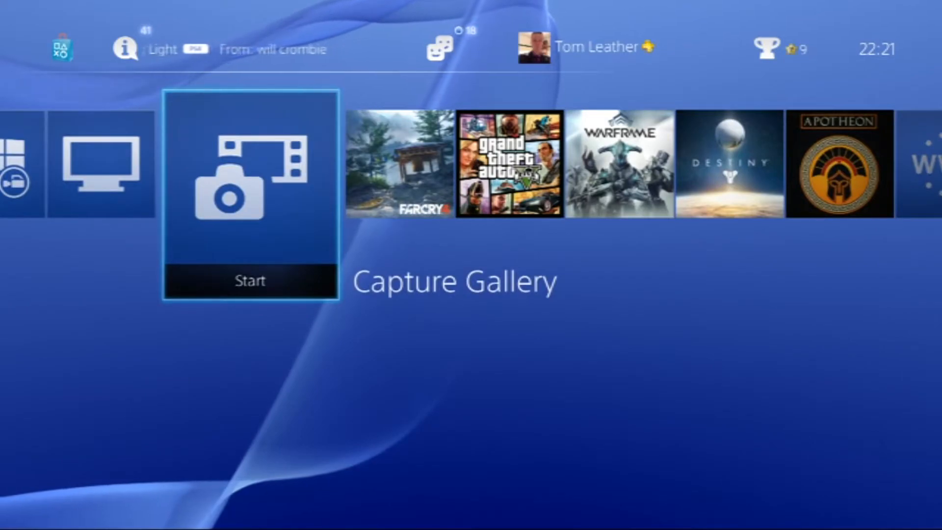
scroll("right", 3)
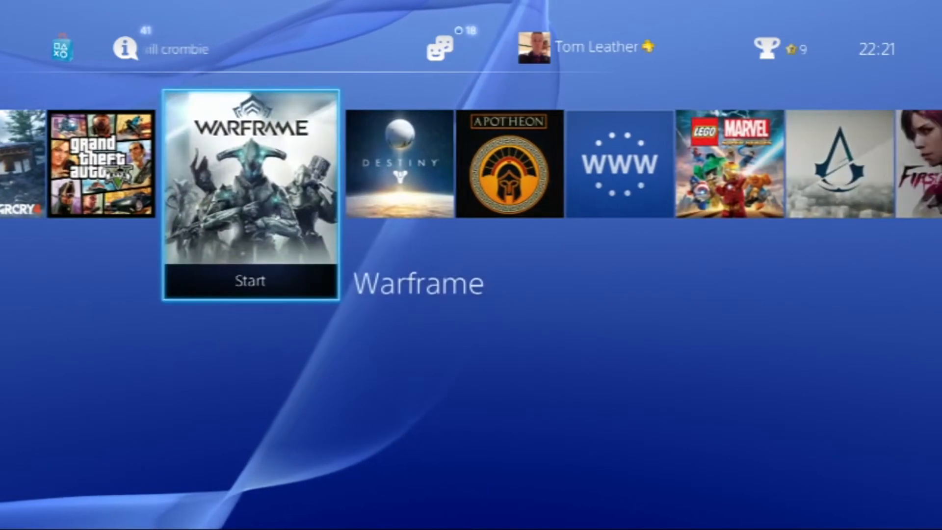
scroll("right", 3)
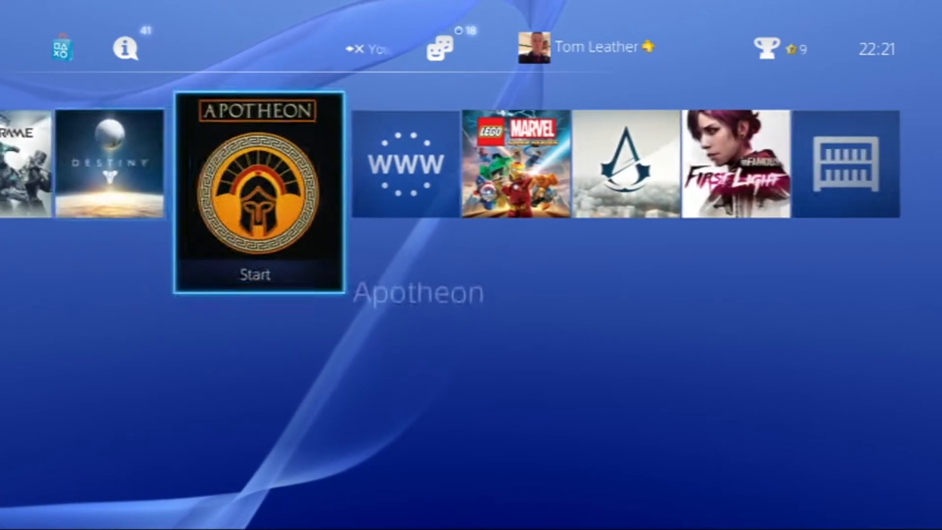
scroll("right", 3)
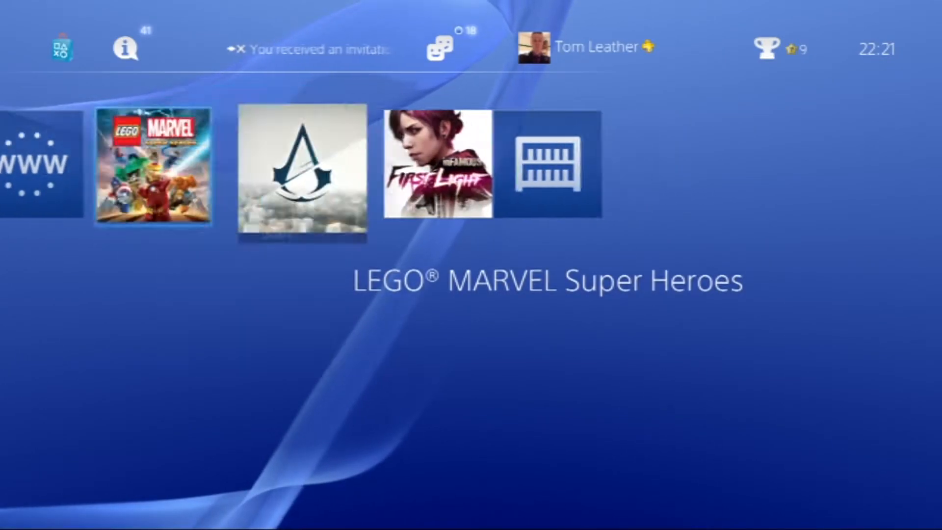
scroll("right", 3)
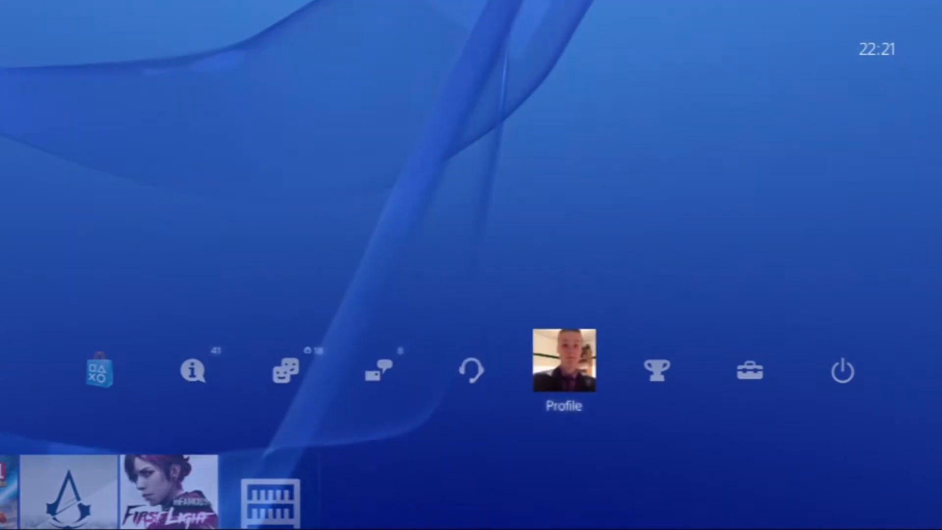
- Open the owner's profile page showing the trophy level and 544 total trophies
left_click(562, 369)
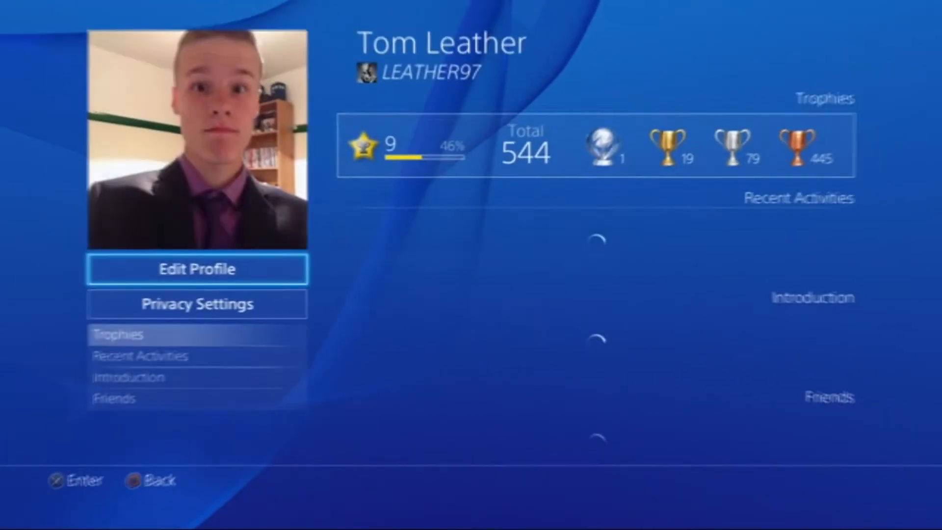